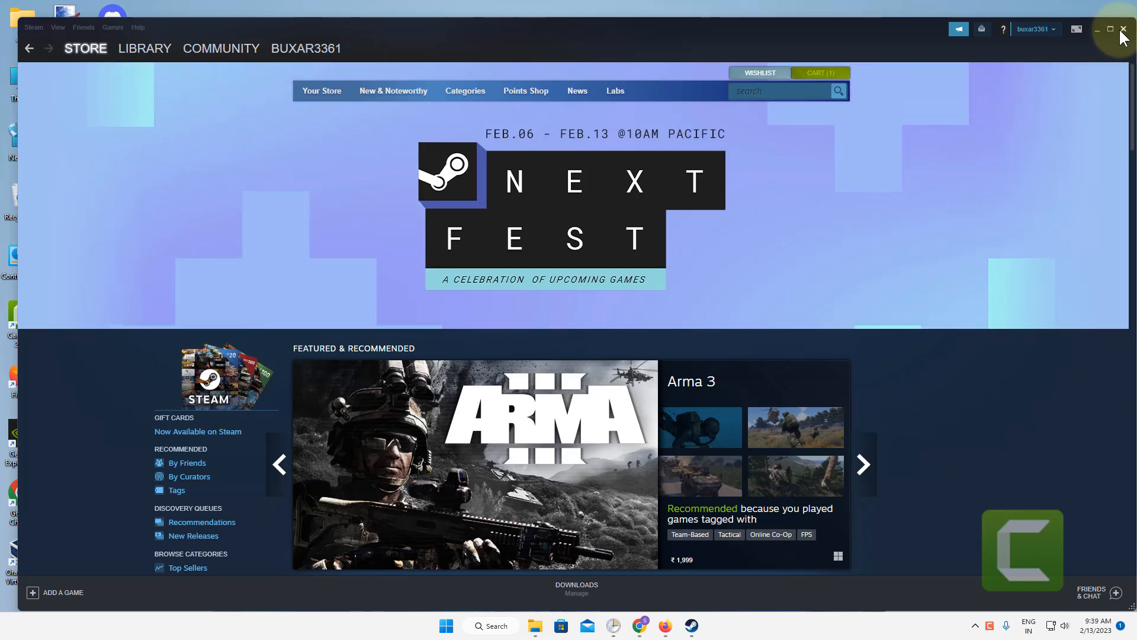
# Close the Steam window, leaving only the Windows desktop
pyautogui.click(1121, 29)
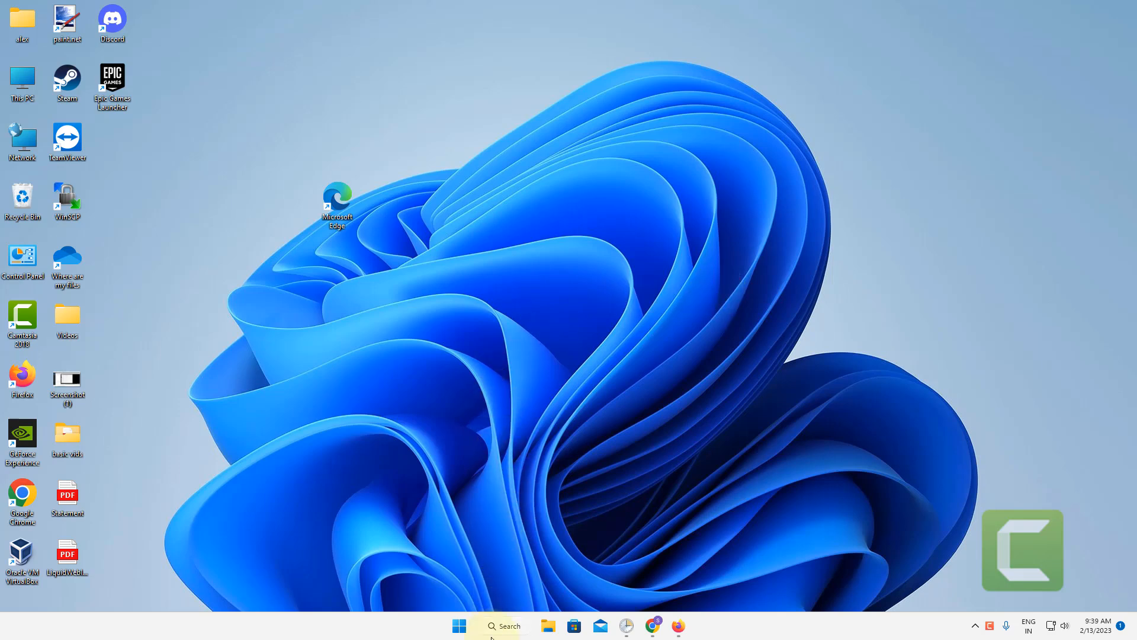
# Search Windows for 'steam' and run the Steam result as administrator
pyautogui.write('steam')
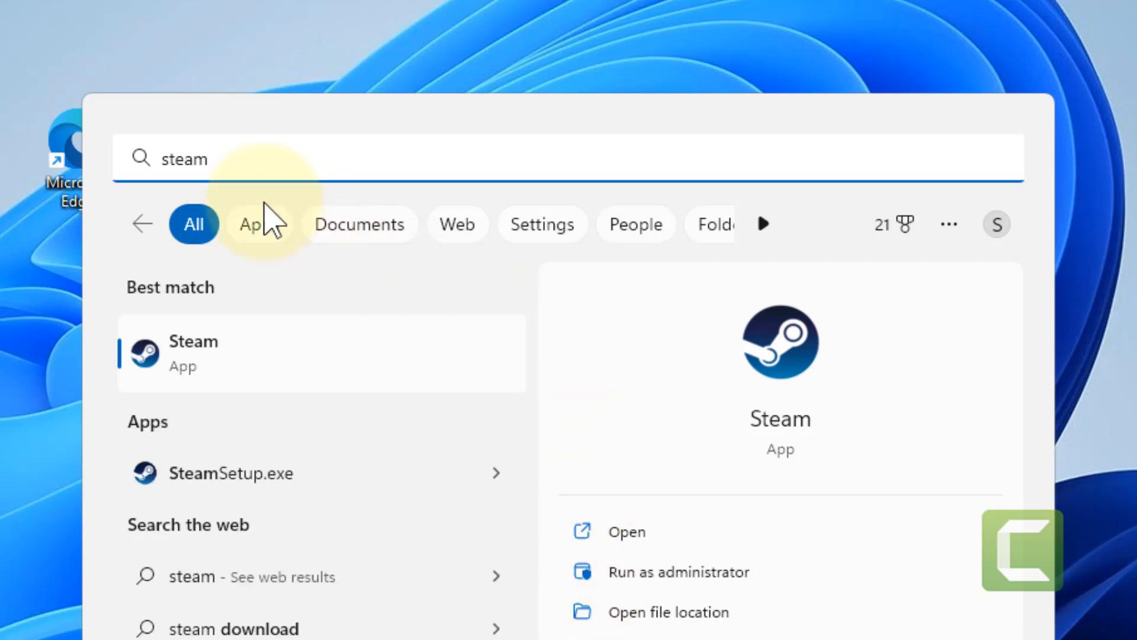
pyautogui.rightClick(193, 353)
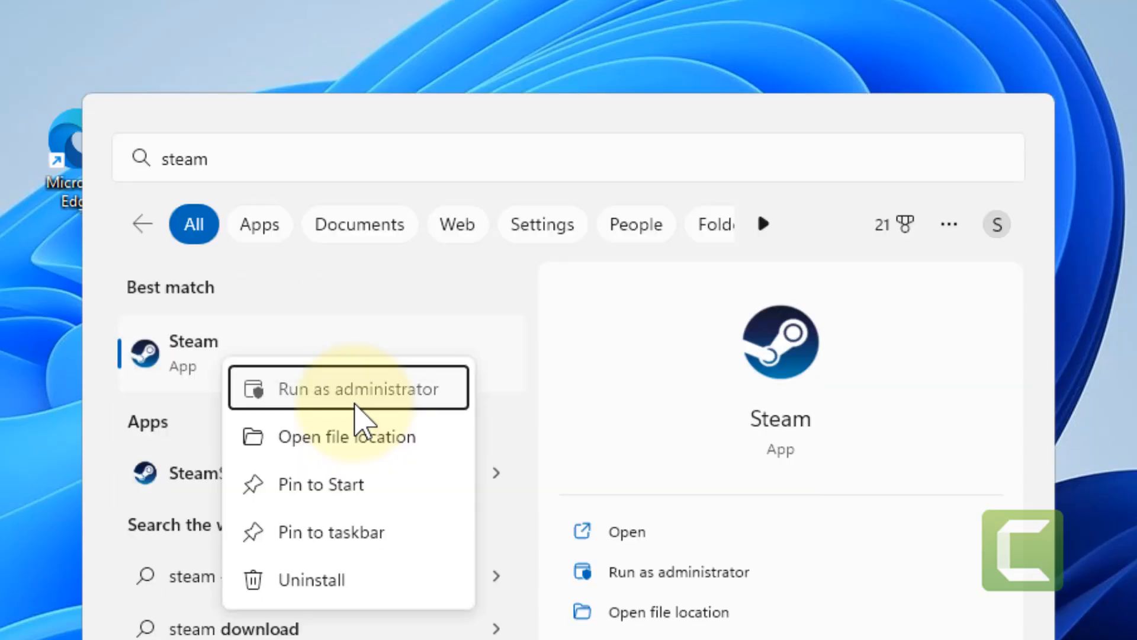
pyautogui.click(348, 388)
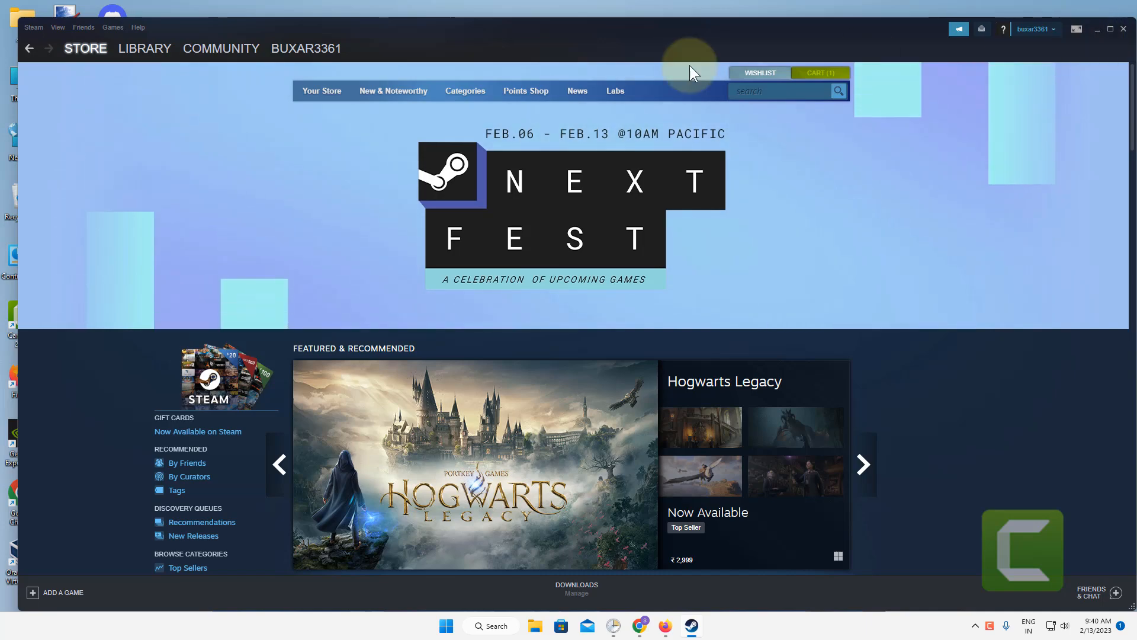
pyautogui.click(33, 27)
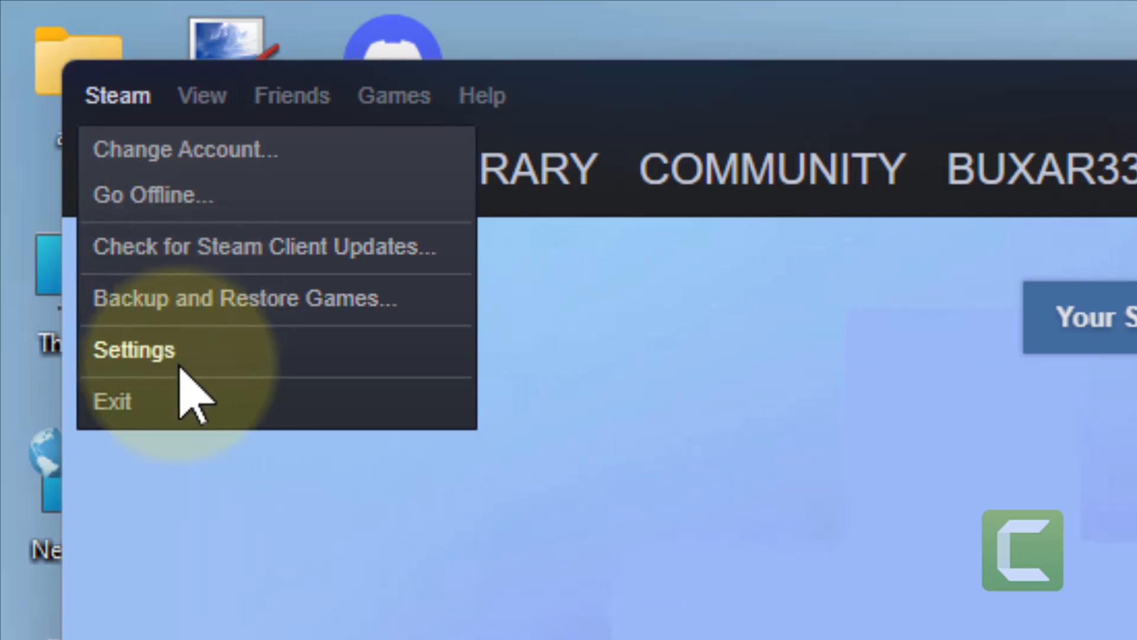
pyautogui.click(134, 348)
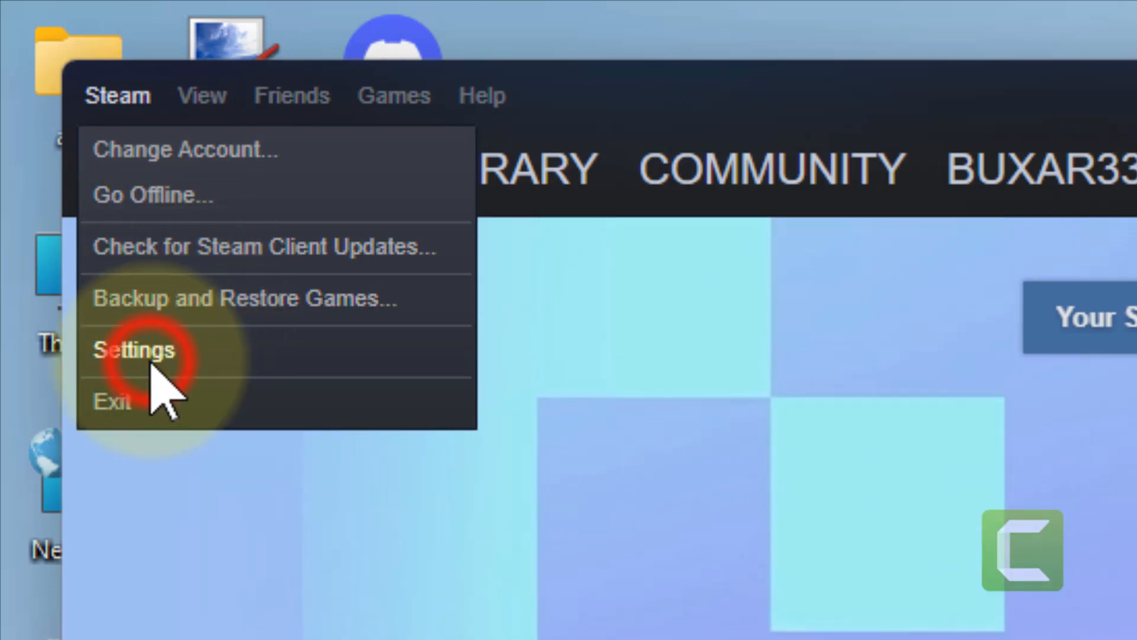
pyautogui.click(134, 351)
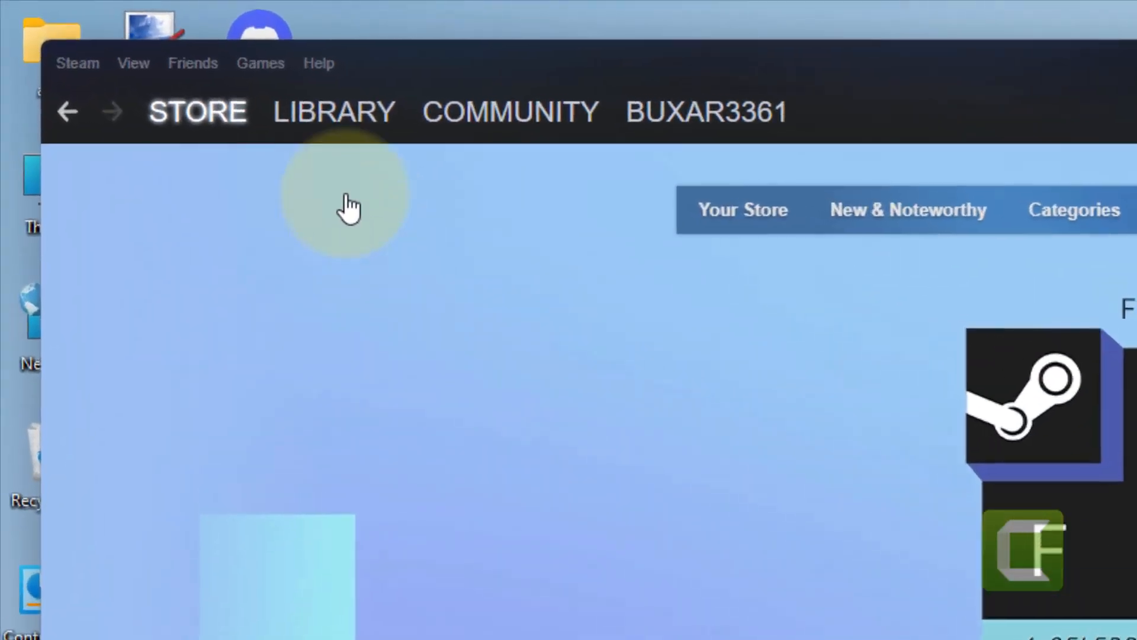
# From the Library, open Properties for Age of Empires II: Definitive Edition
pyautogui.click(333, 112)
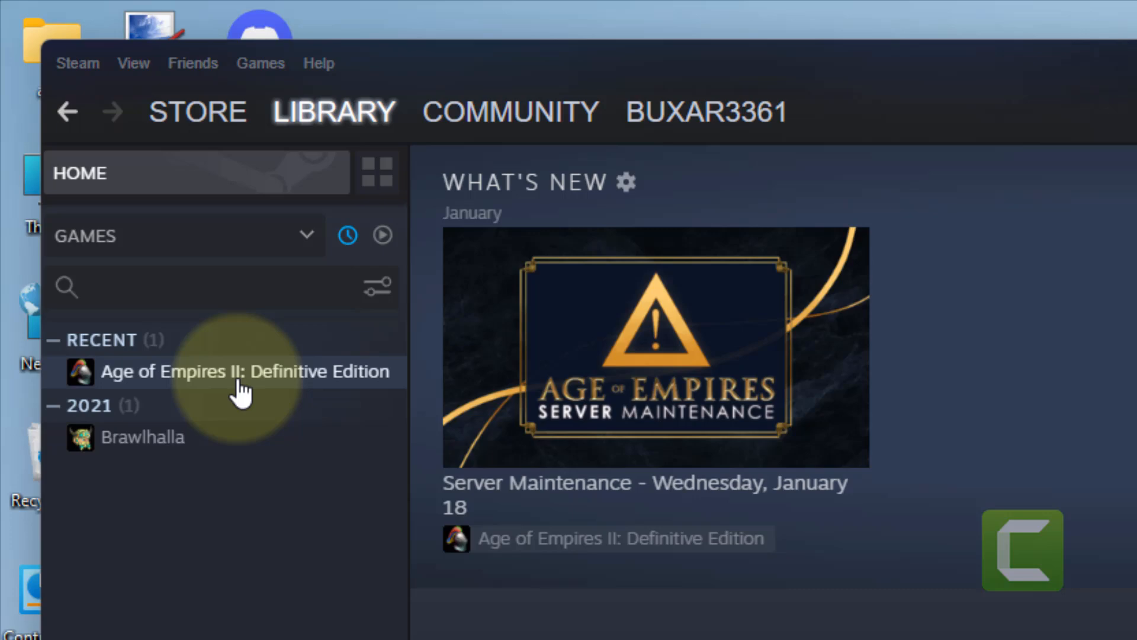
pyautogui.rightClick(245, 371)
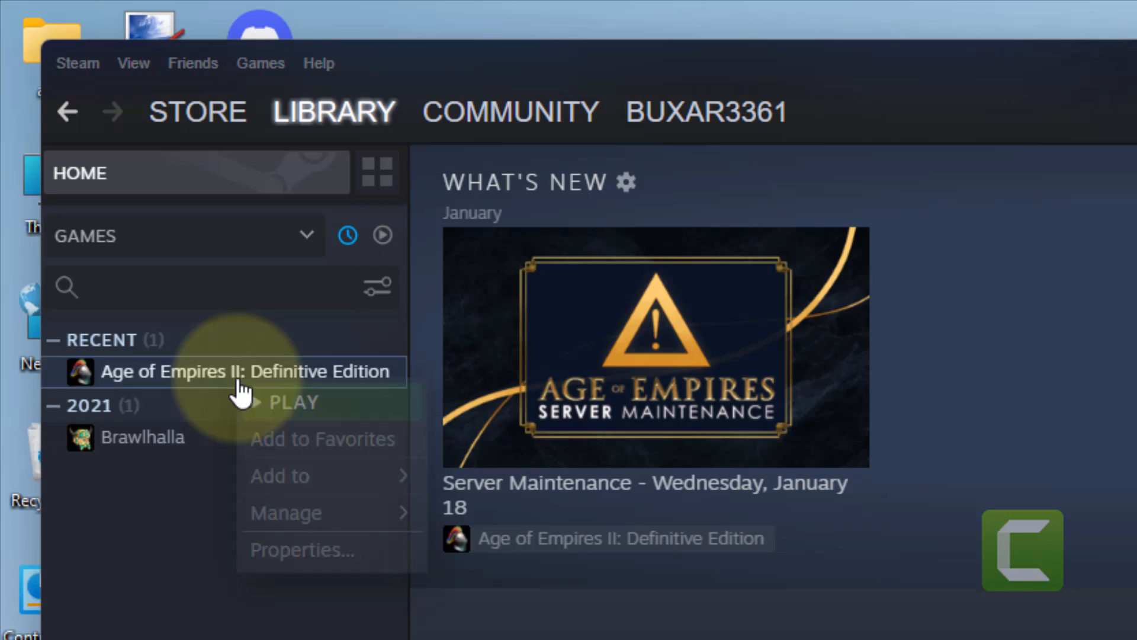
pyautogui.click(301, 549)
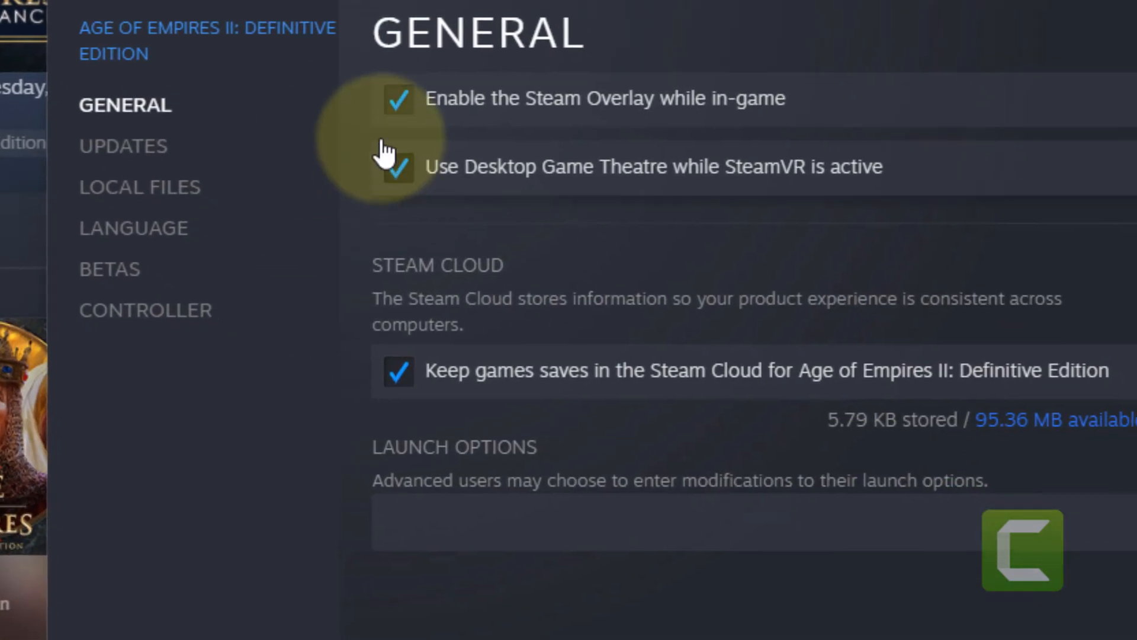
pyautogui.moveTo(424, 127)
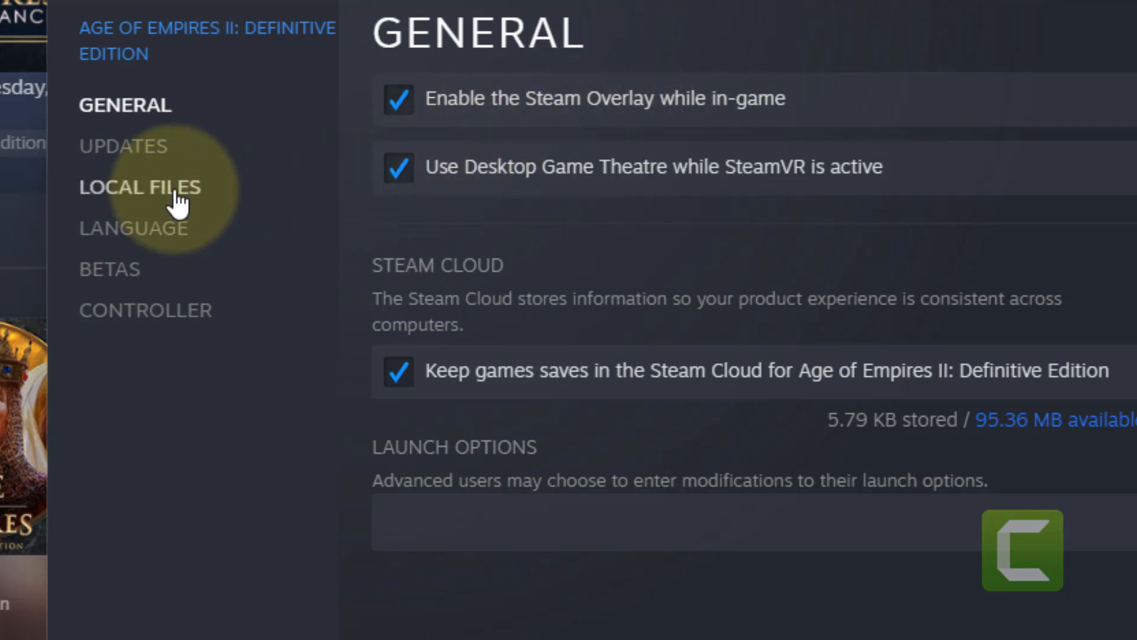
# Under Local Files, verify the integrity of Age of Empires II's game files
pyautogui.click(139, 187)
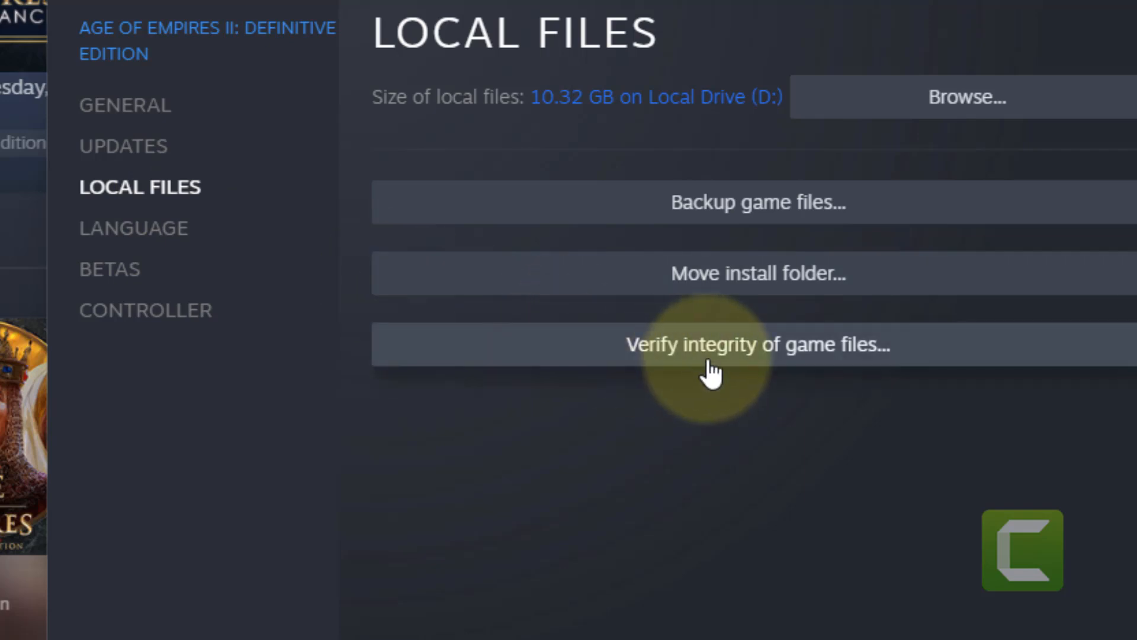
pyautogui.click(757, 345)
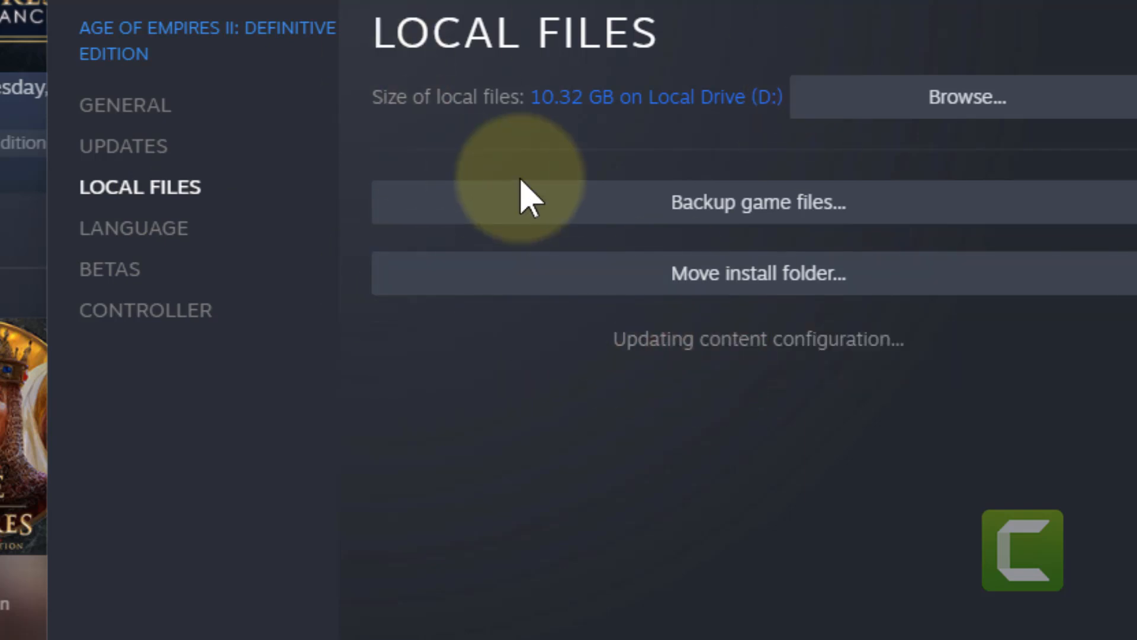